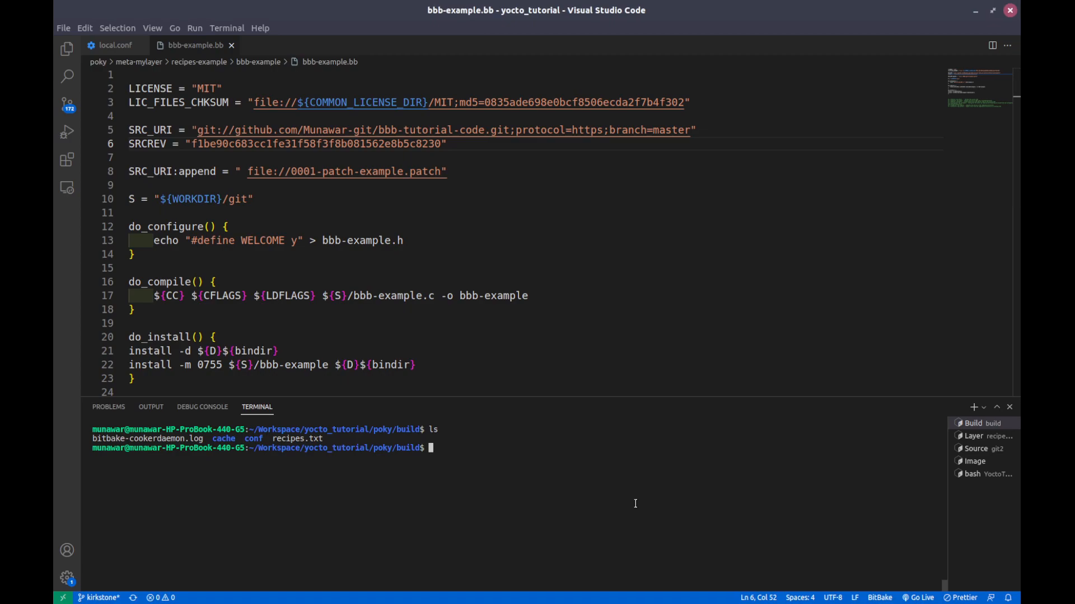
mouse_move(532, 328)
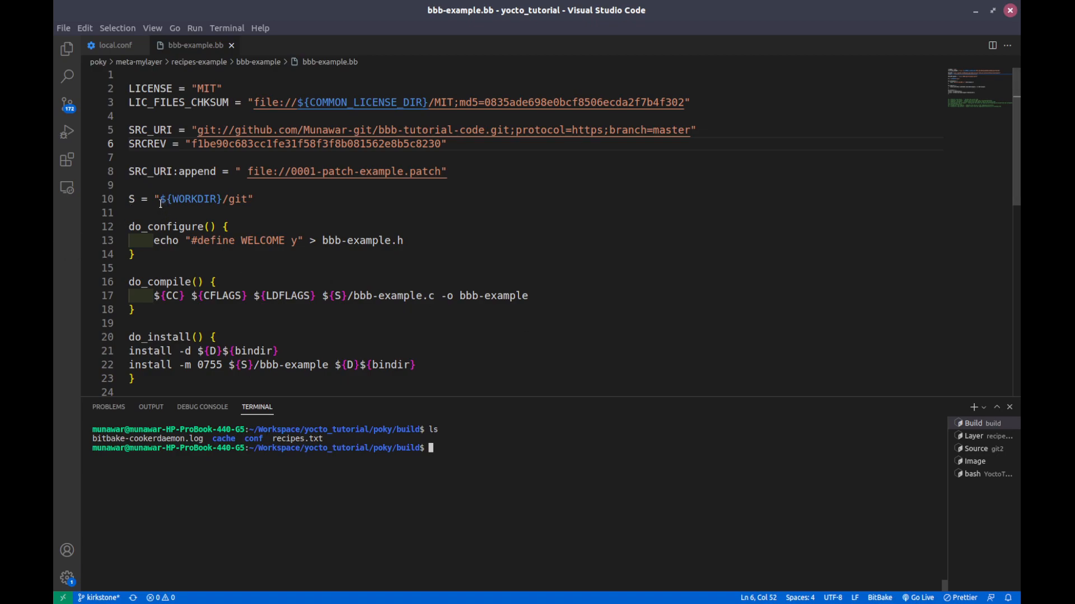
- Select WORKDIR in the recipe and print it with 'bitbake -e bbb-example | grep ^WORKDIR='
double_click(189, 199)
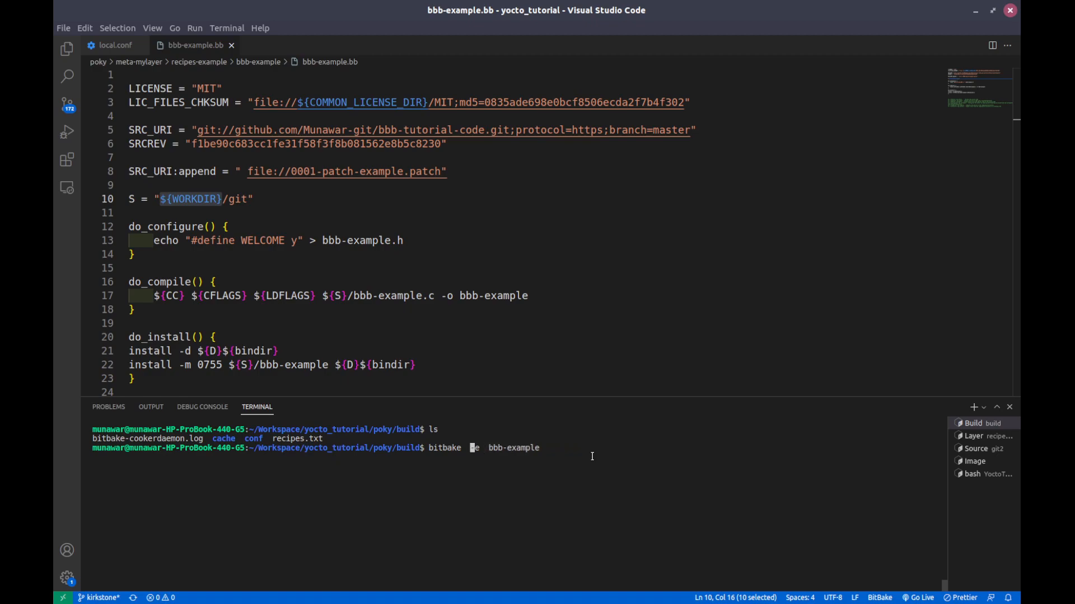
text(-e)
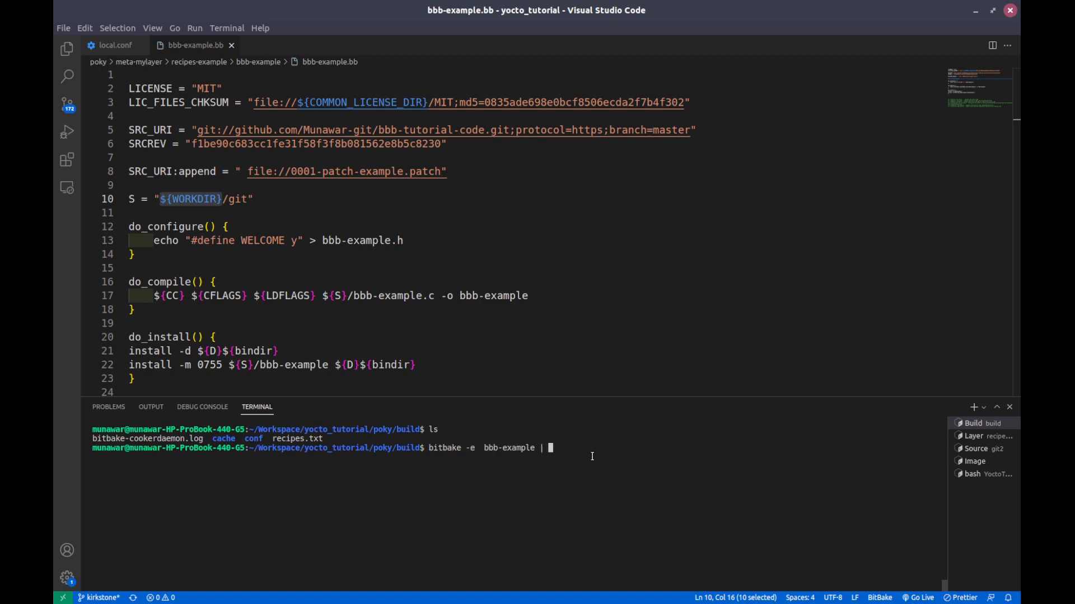
text(grep)
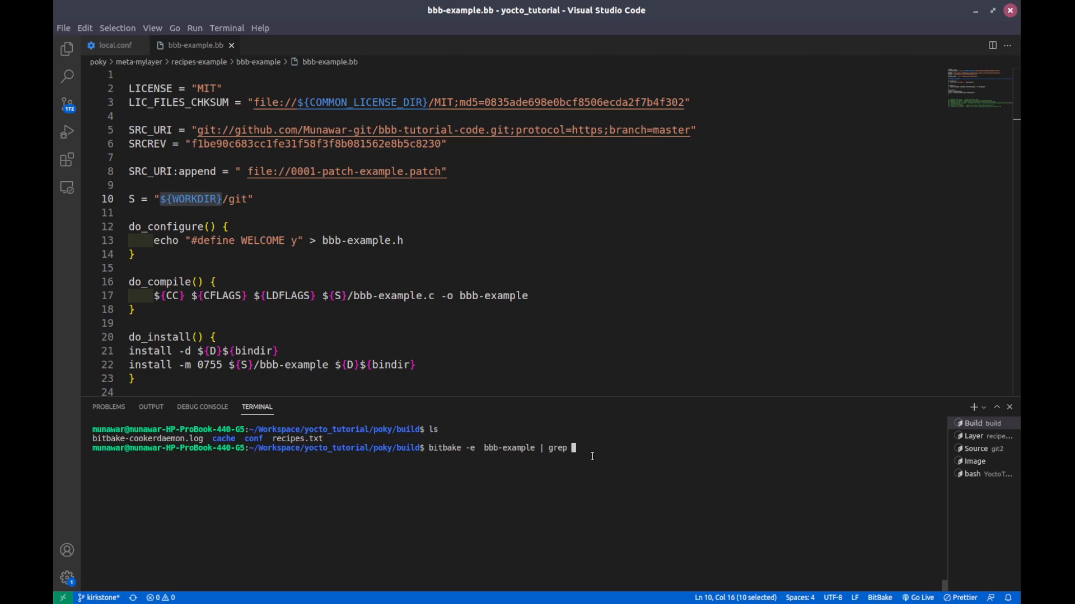
text(^)
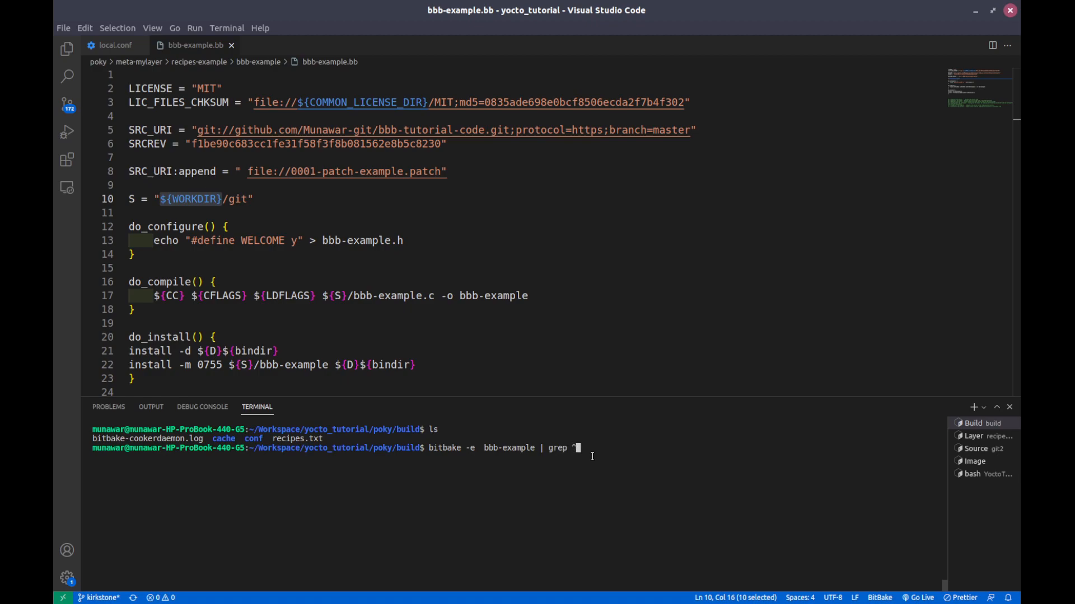
text(WOR)
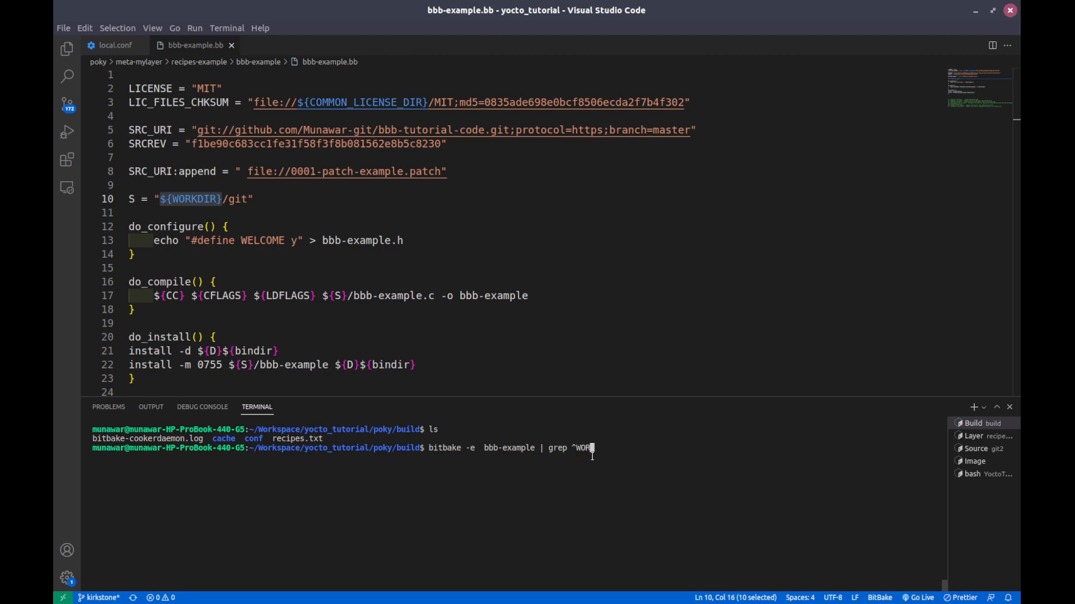
text(DIR)
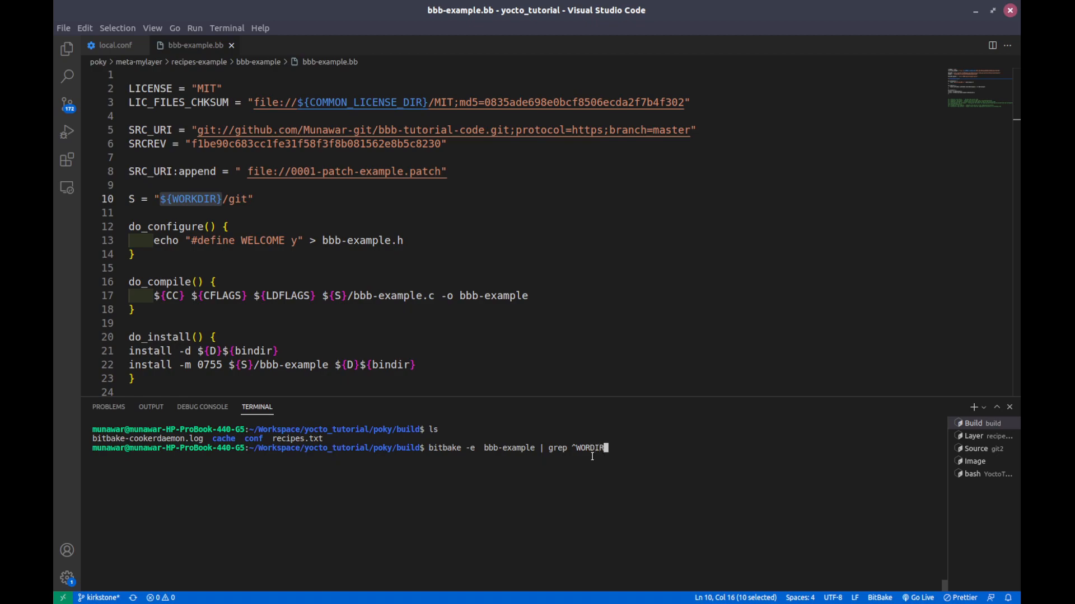
key(BackSpace)
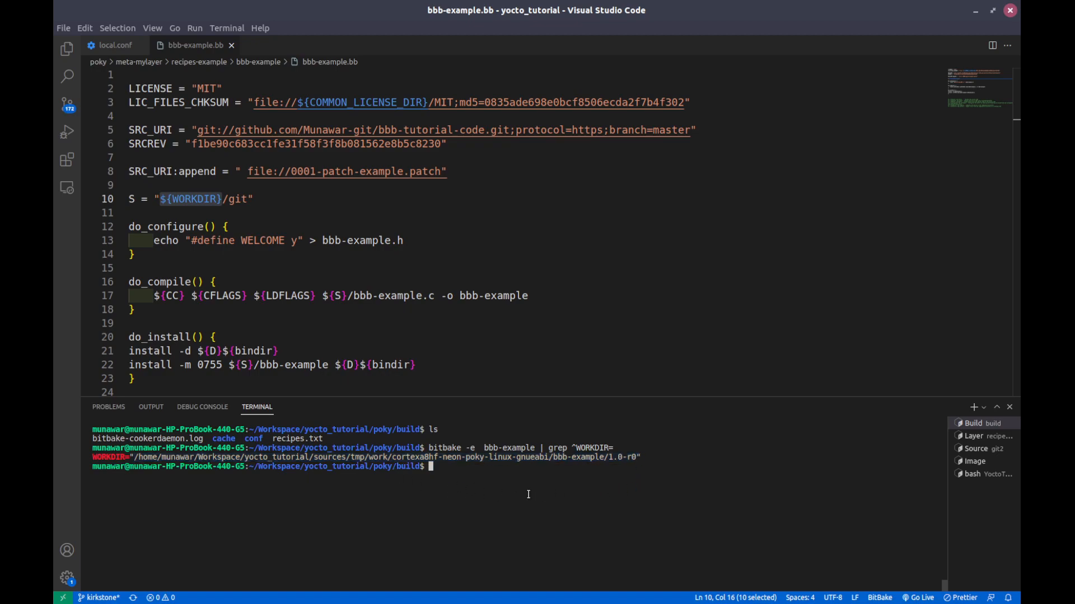
mouse_move(539, 499)
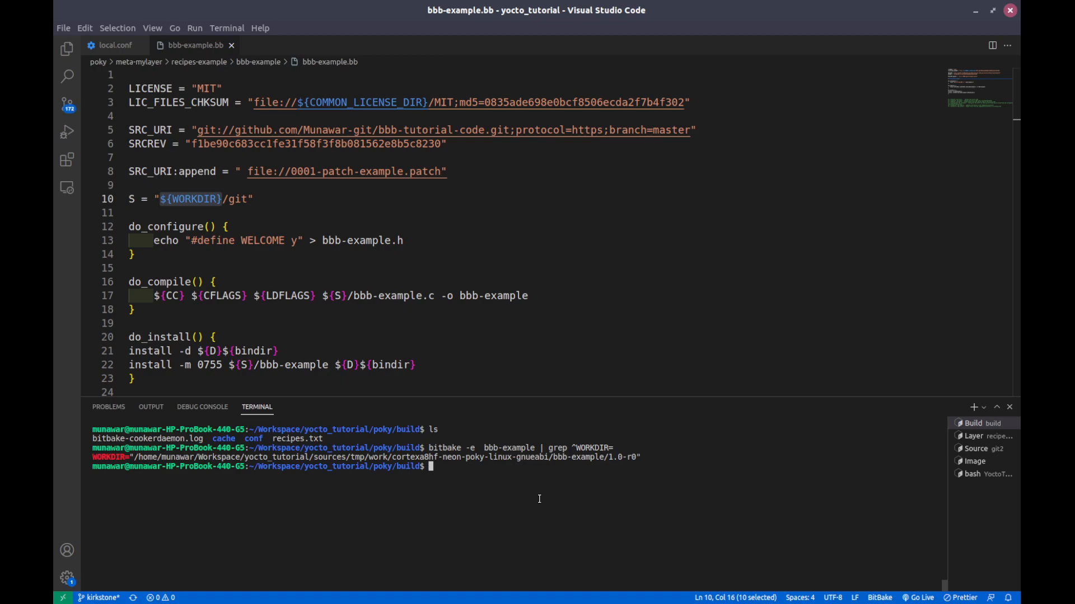
- Enter 'bitbake -c do_unpack bbb-example' in the Build terminal without running it
text(bitable)
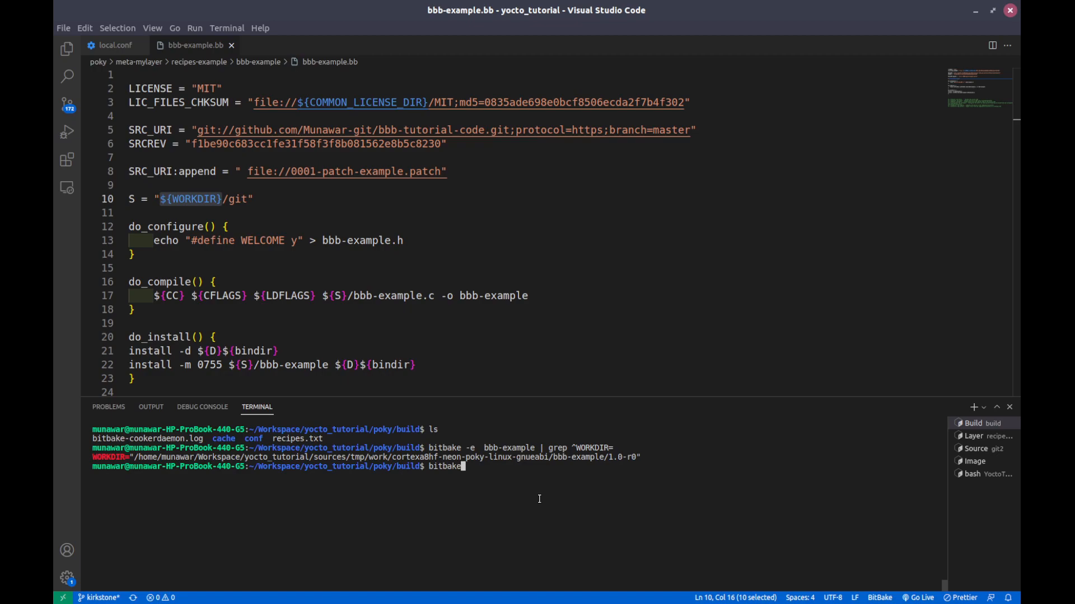
text(-c)
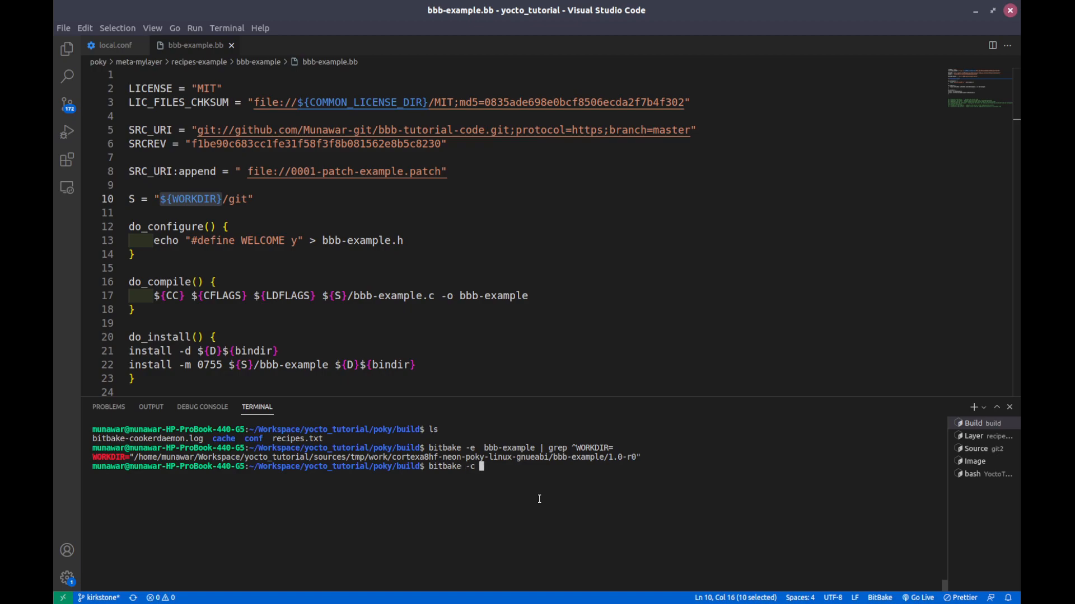
text(do_unpack bbb)
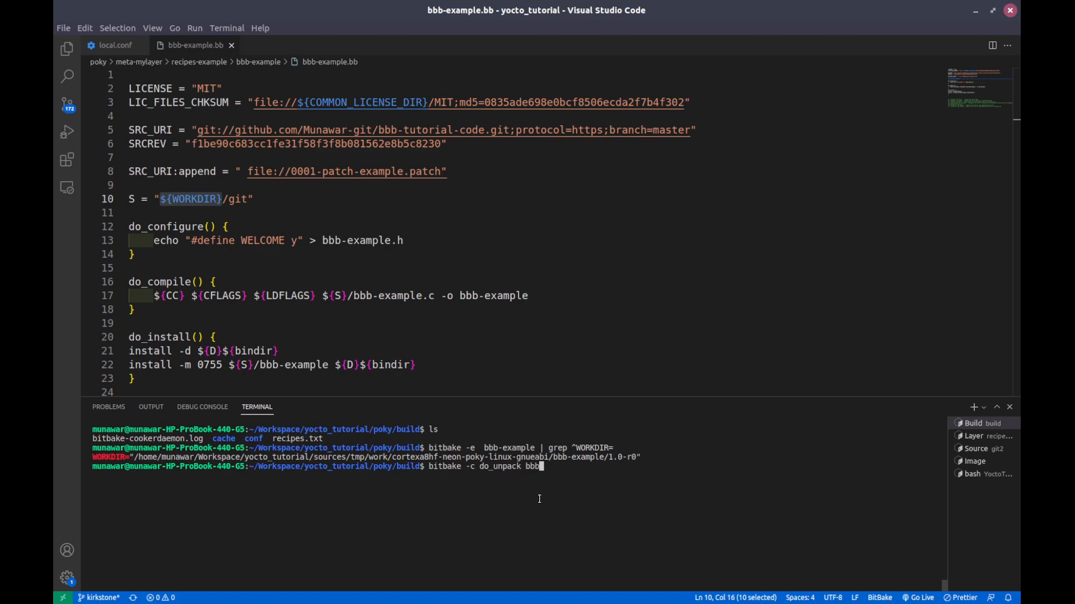
text(-example)
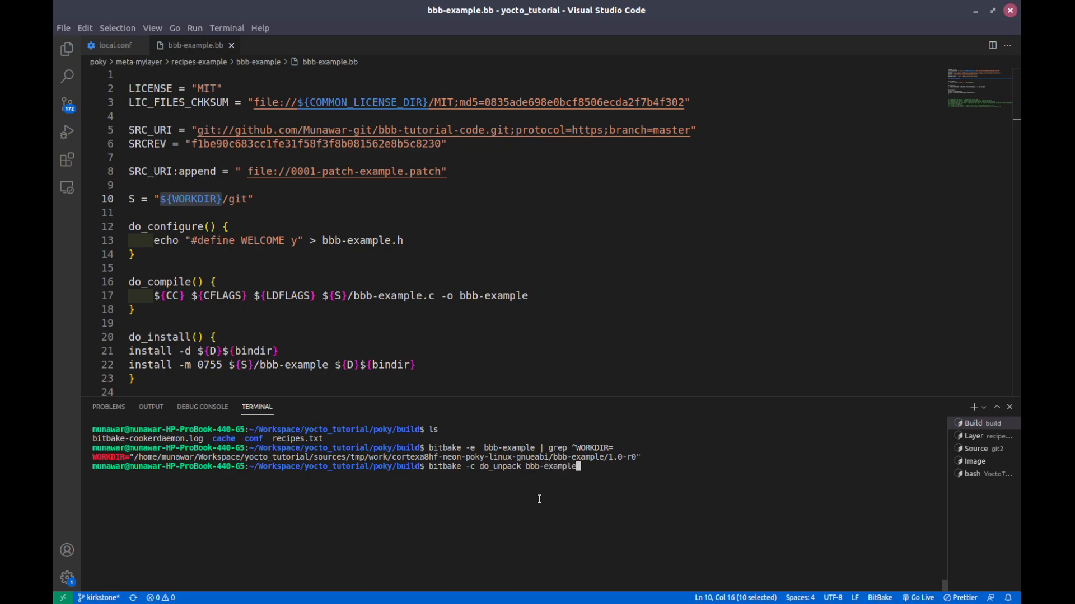
mouse_move(615, 475)
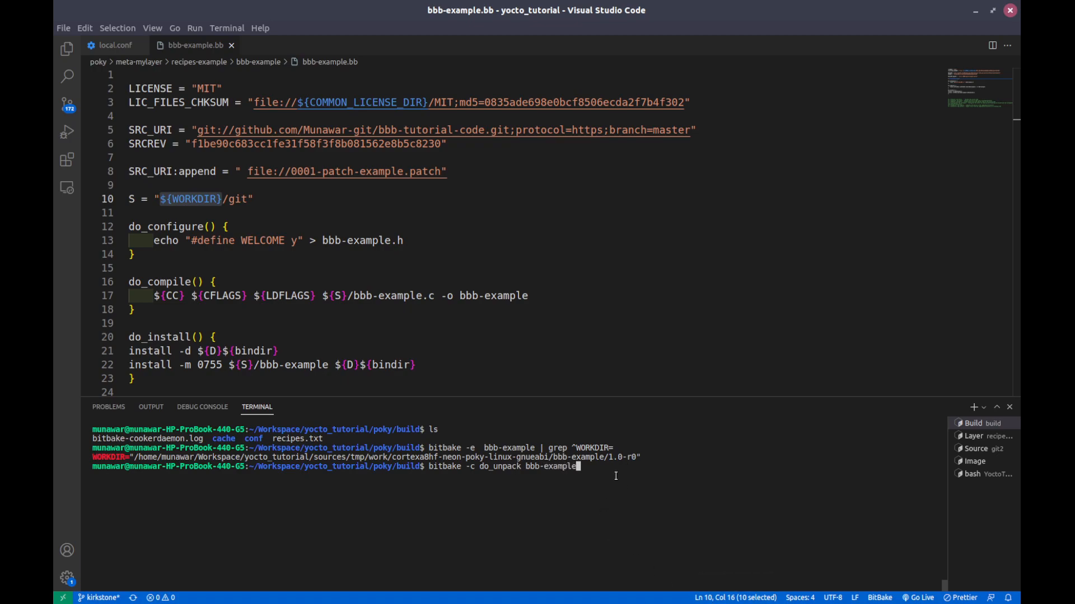
mouse_move(427, 479)
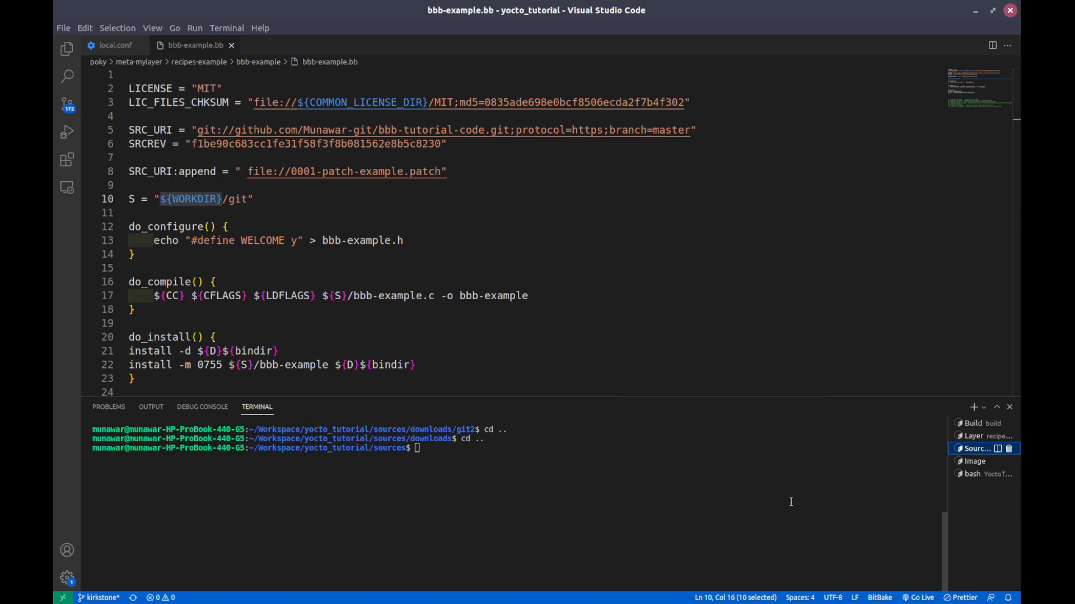
- Change the Source terminal into the tmp/work/cortexa8hf-neon-poky-linux bbb-example/1.0-r0 directory
text(cd /home/munawar/Workspace/yocto_tutorial/sources/tmp/work/cortexa8hf-neon-poky-linux-gnueabi/bbb-example/1.0-r0)
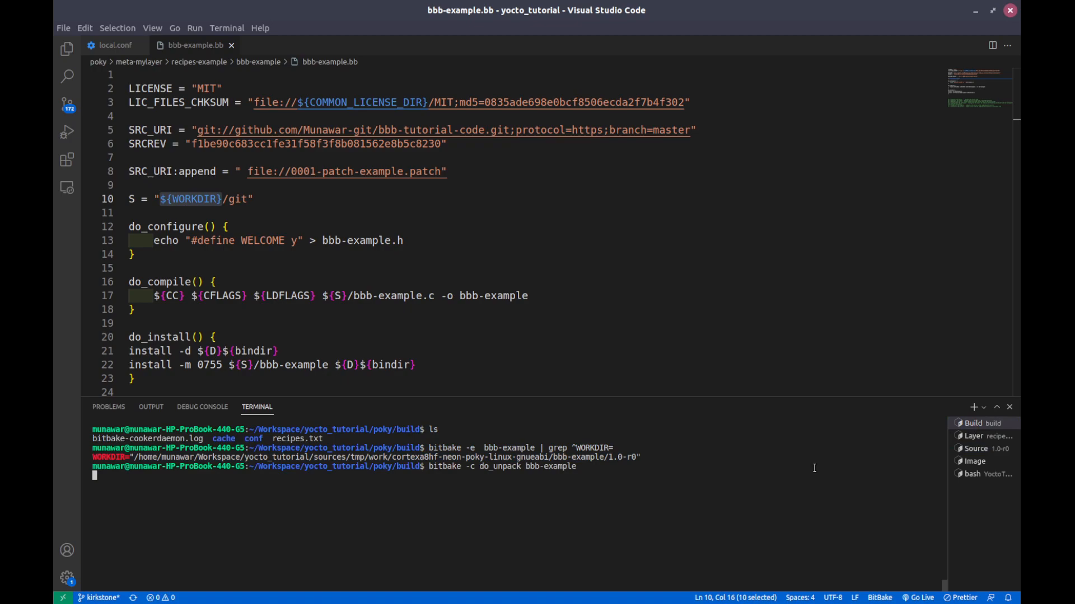
- Run the bbb-example do_unpack task so all tasks report succeeded
key(Return)
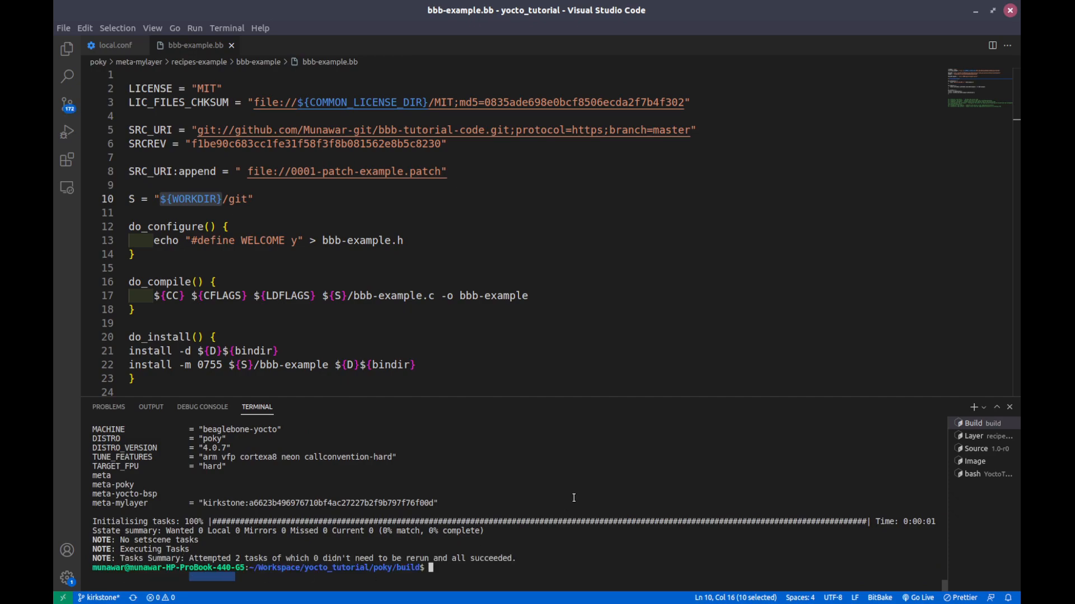
mouse_move(974, 461)
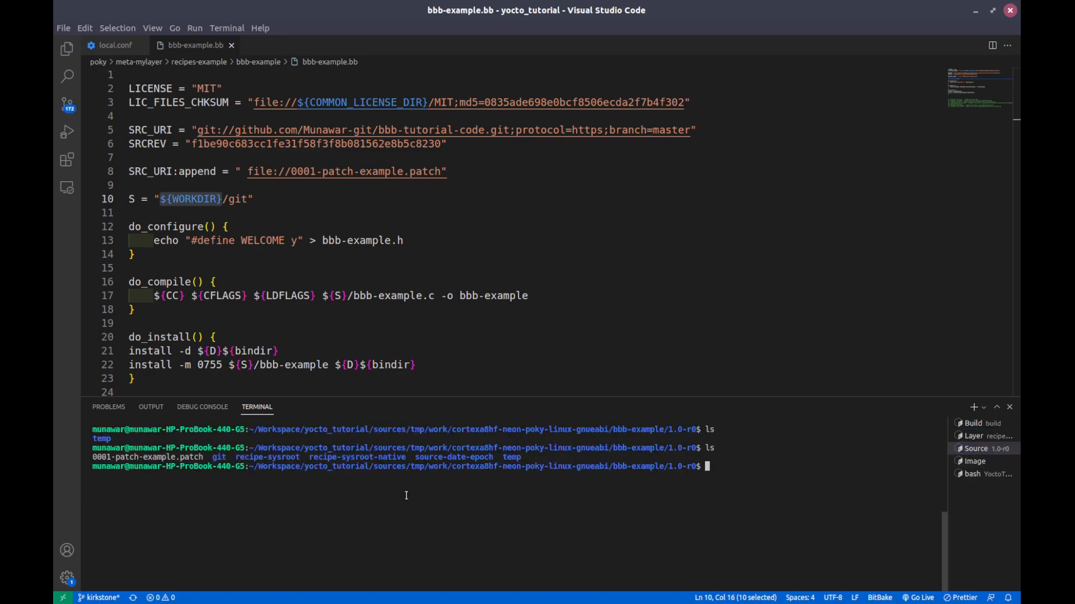
- List the work directory's git, patch and temp entries, then begin 'cd git/'
drag(412, 458, 542, 457)
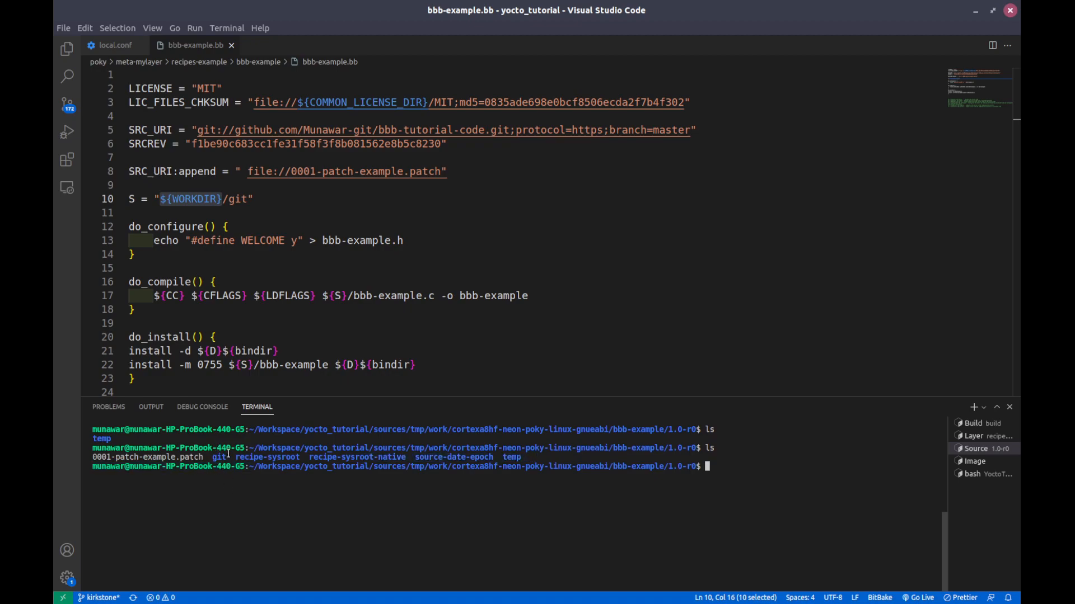
mouse_move(218, 462)
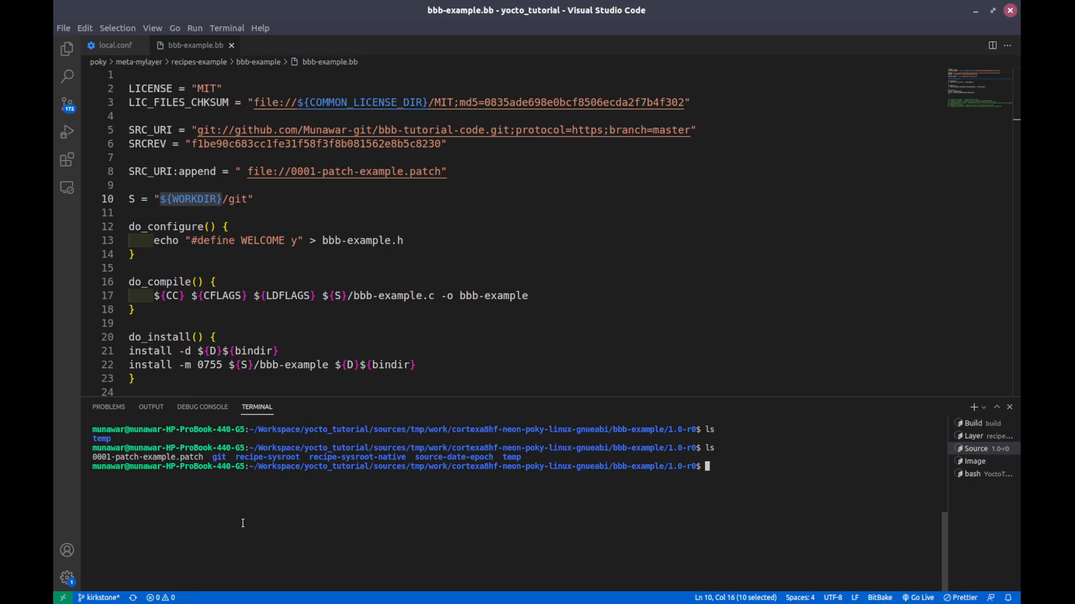
text(cd)
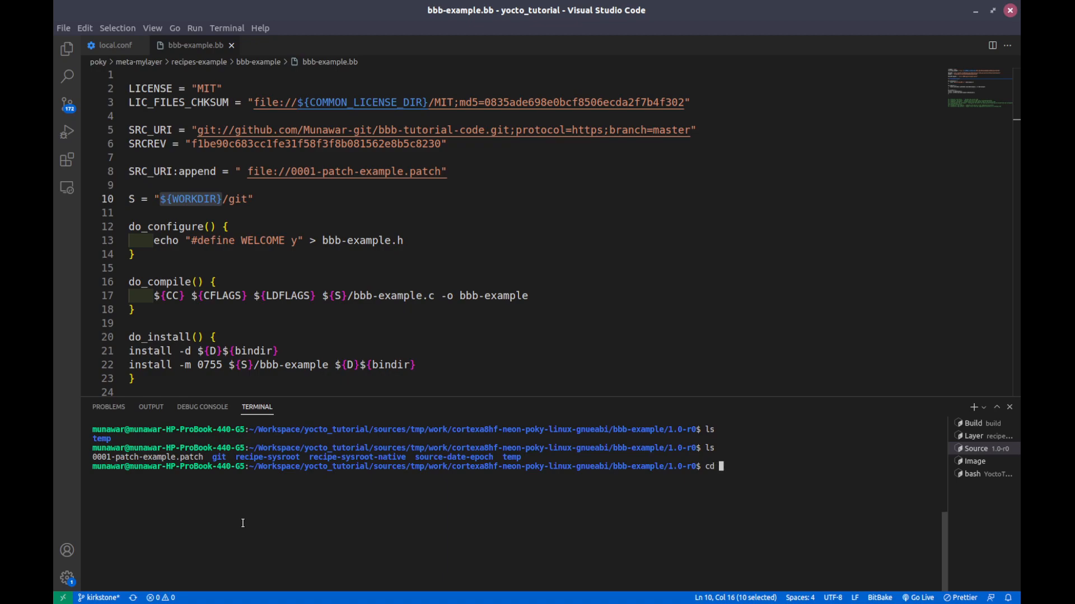
text(git/)
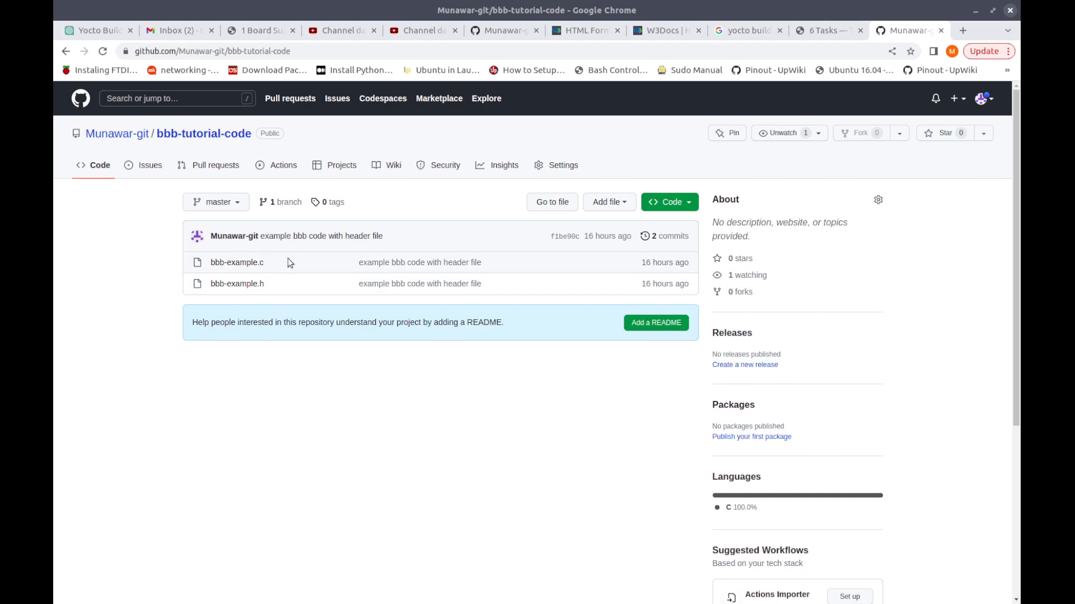
mouse_move(241, 286)
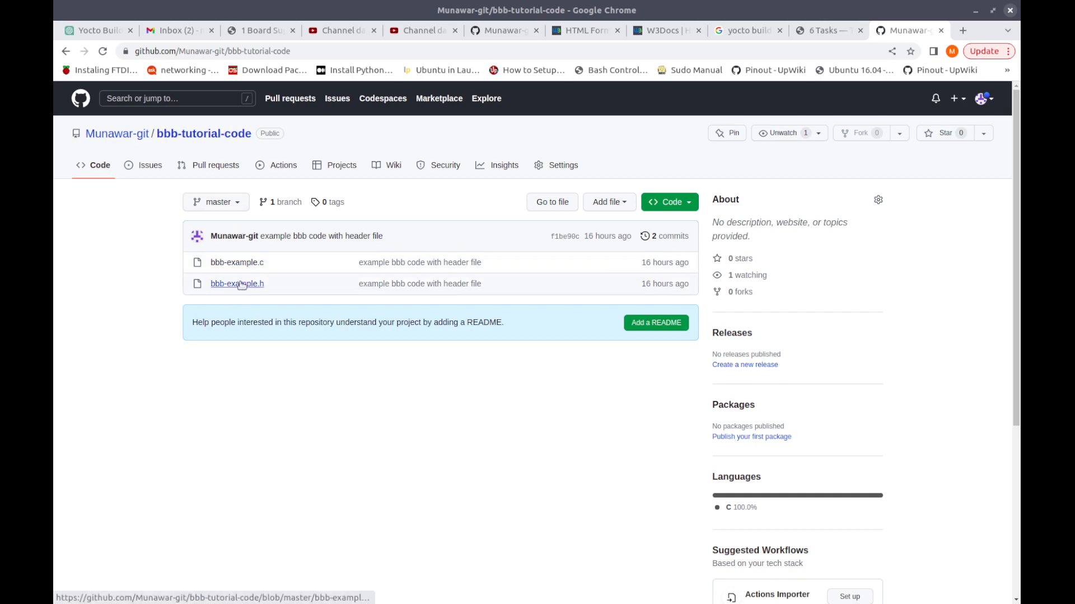